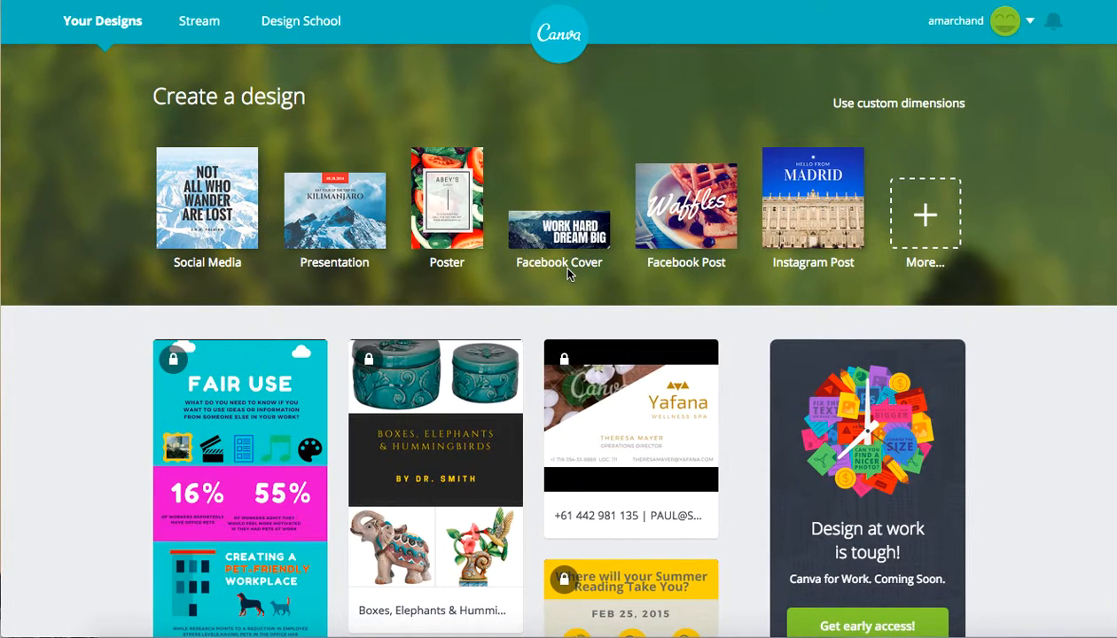
{"action": "mouse_move", "coordinate": [171, 234]}
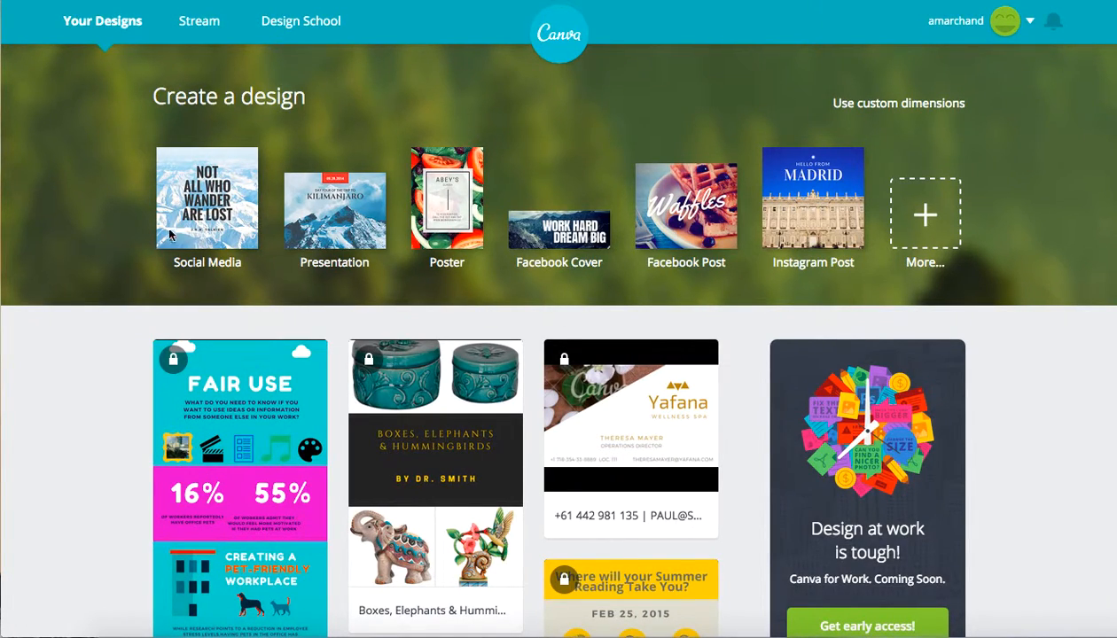
{"action": "mouse_move", "coordinate": [544, 278]}
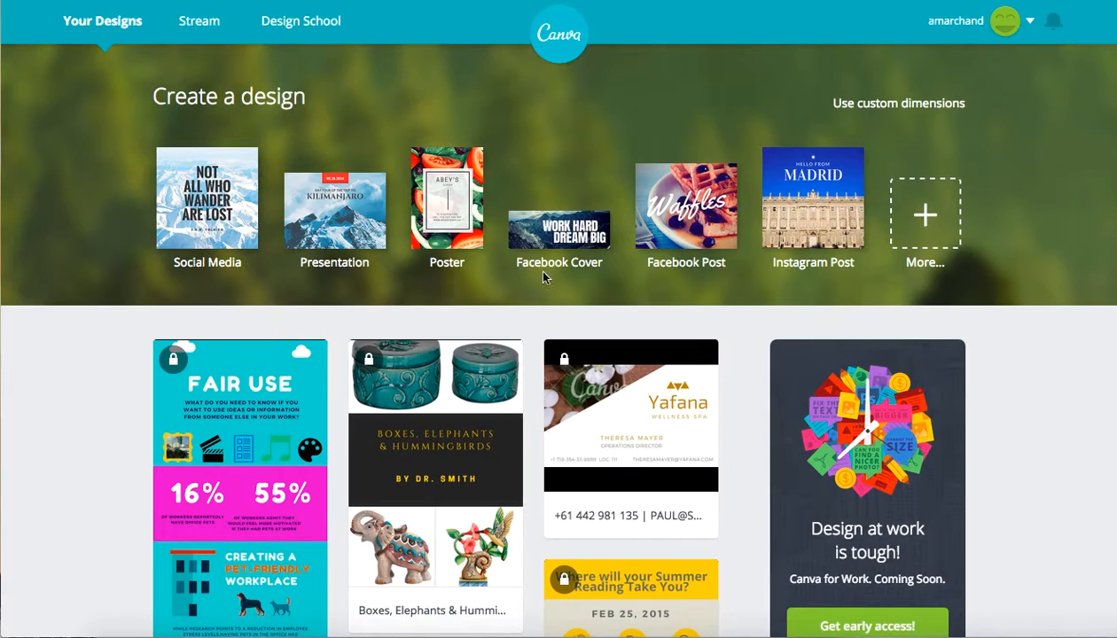
{"action": "mouse_move", "coordinate": [924, 227]}
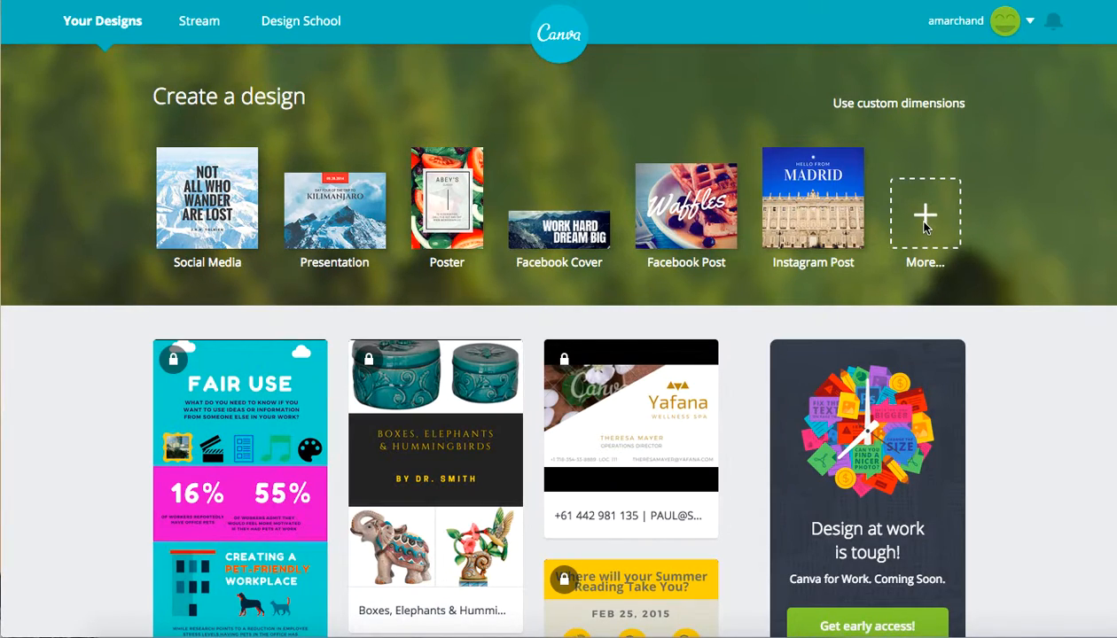
{"action": "mouse_move", "coordinate": [925, 228]}
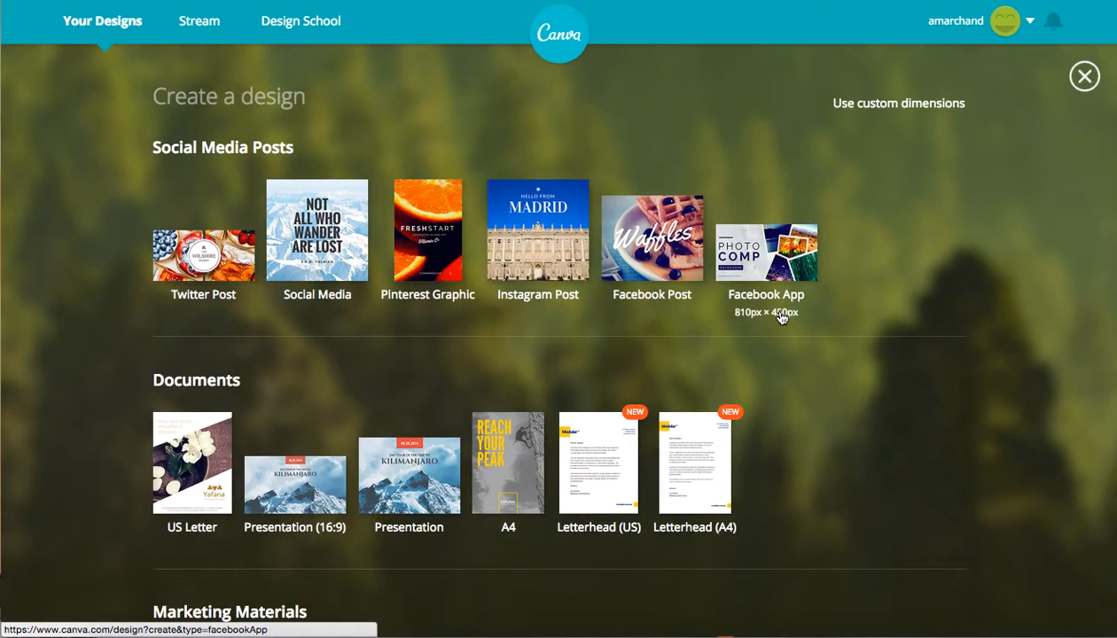
- Scroll the design type catalogue down past header, blogging, eBook and event formats
{"action": "scroll", "scroll_direction": "down", "scroll_amount": 3}
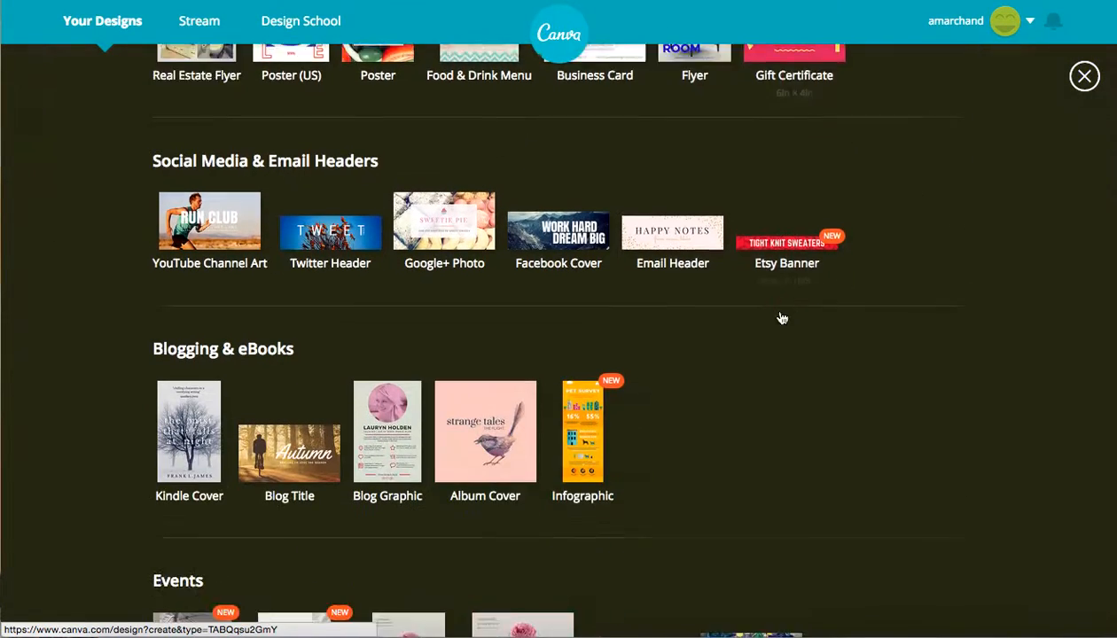
{"action": "scroll", "scroll_direction": "down", "scroll_amount": 3}
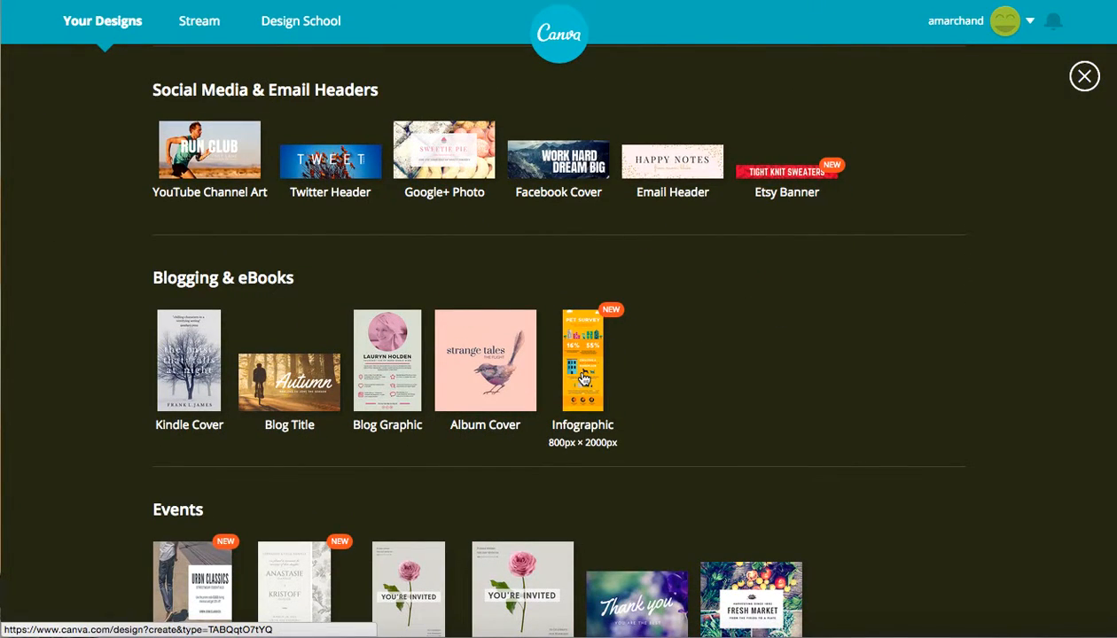
{"action": "mouse_move", "coordinate": [189, 372]}
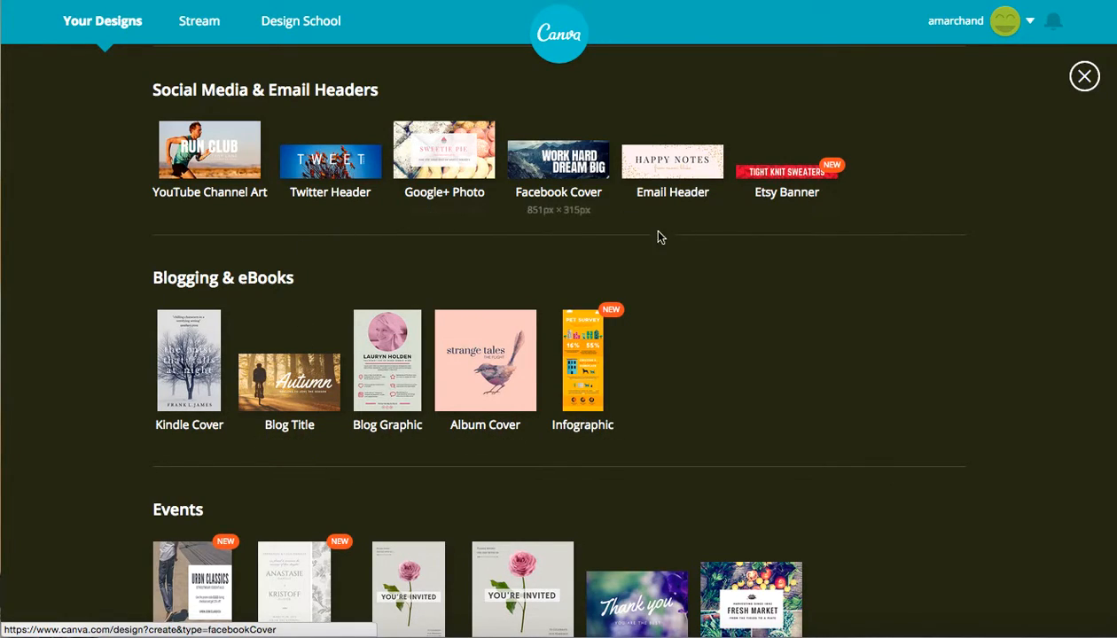
{"action": "mouse_move", "coordinate": [335, 257]}
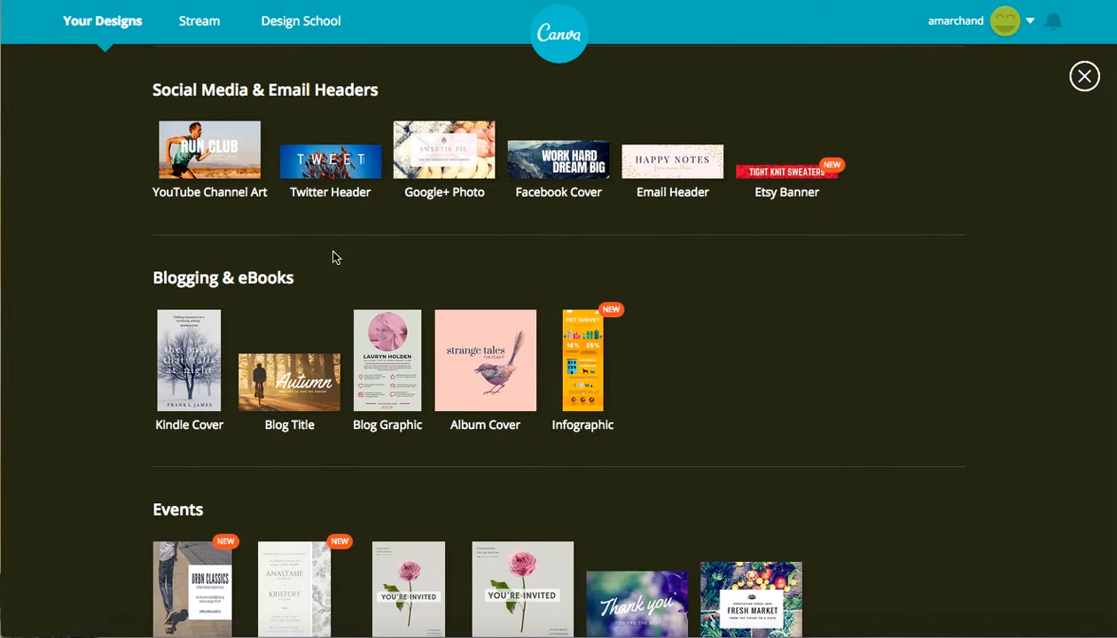
{"action": "mouse_move", "coordinate": [209, 149]}
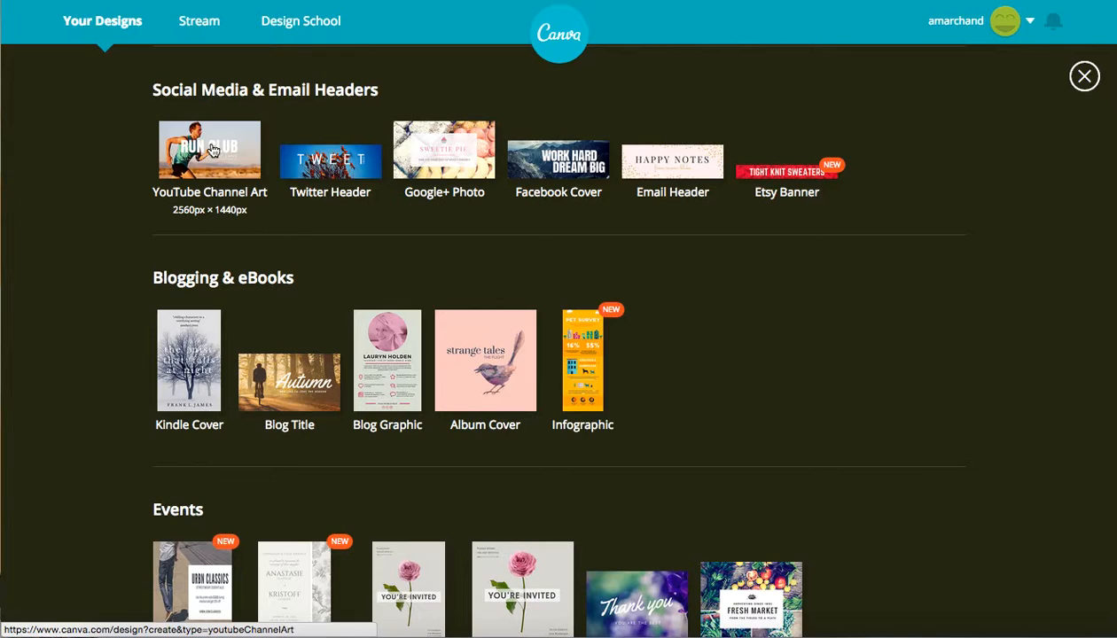
- Create a blank 2560×1440 px YouTube Channel Art design and browse its layouts
{"action": "left_click", "coordinate": [209, 149]}
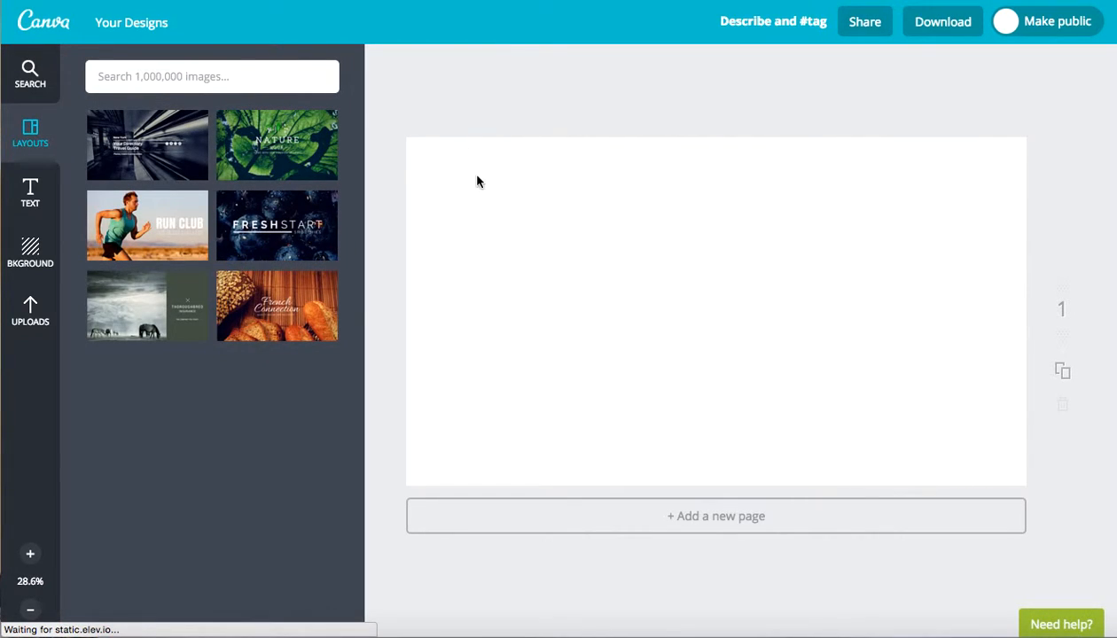
{"action": "scroll", "scroll_direction": "down", "scroll_amount": 3}
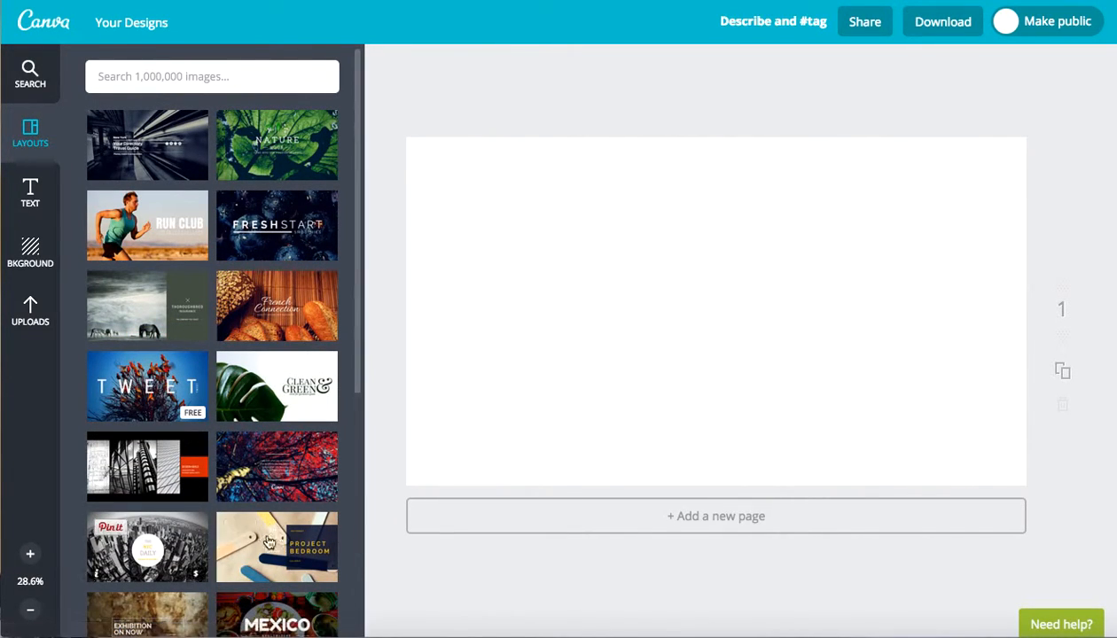
{"action": "mouse_move", "coordinate": [204, 219]}
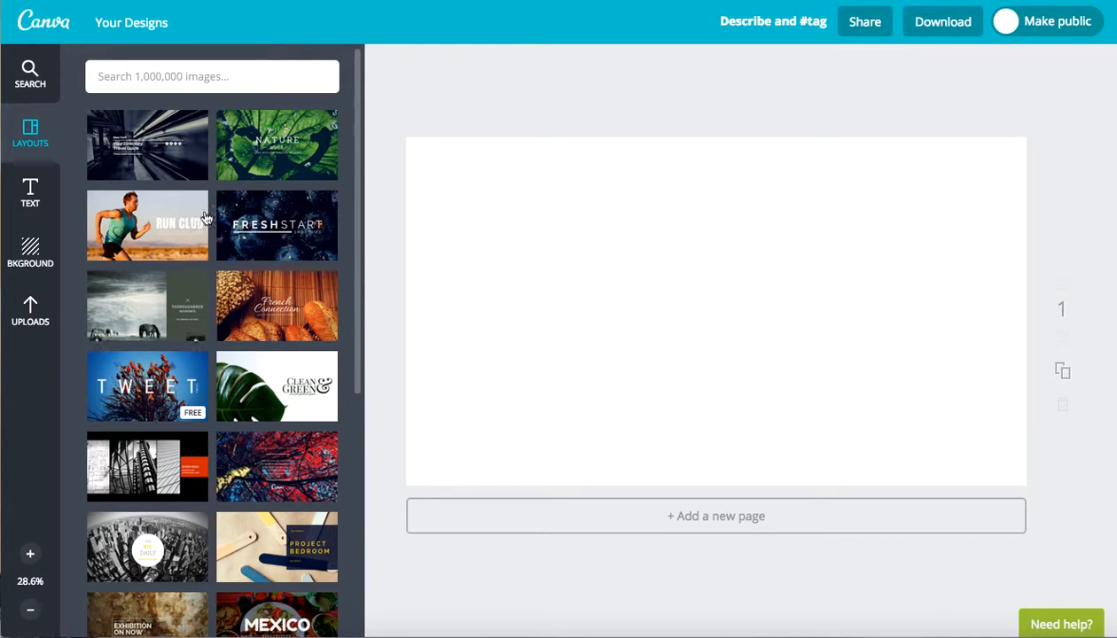
{"action": "mouse_move", "coordinate": [164, 157]}
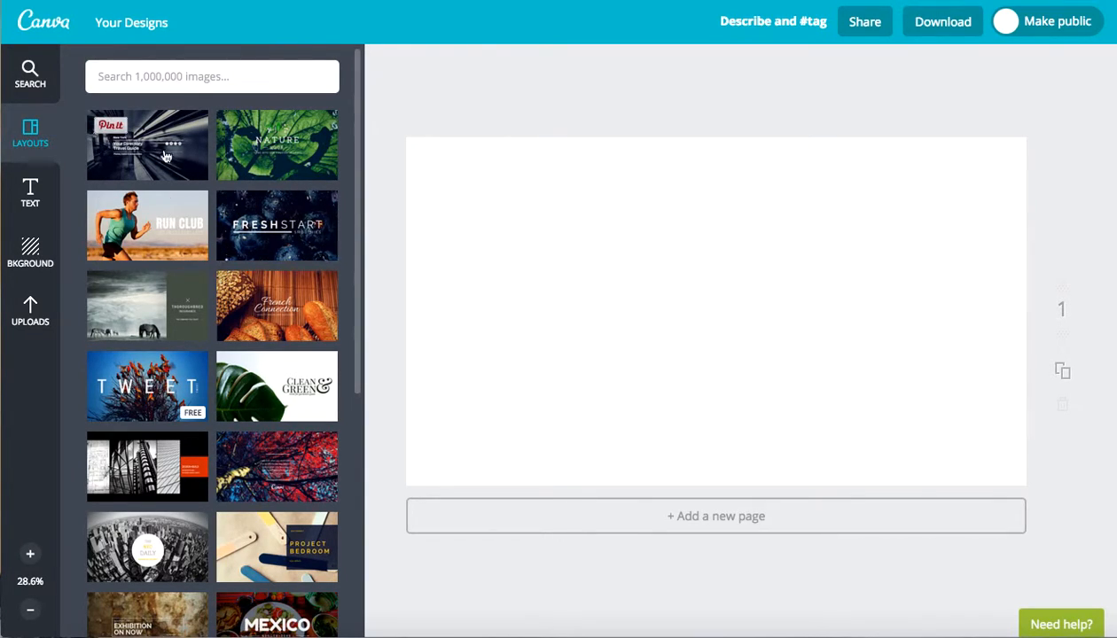
{"action": "mouse_move", "coordinate": [139, 401]}
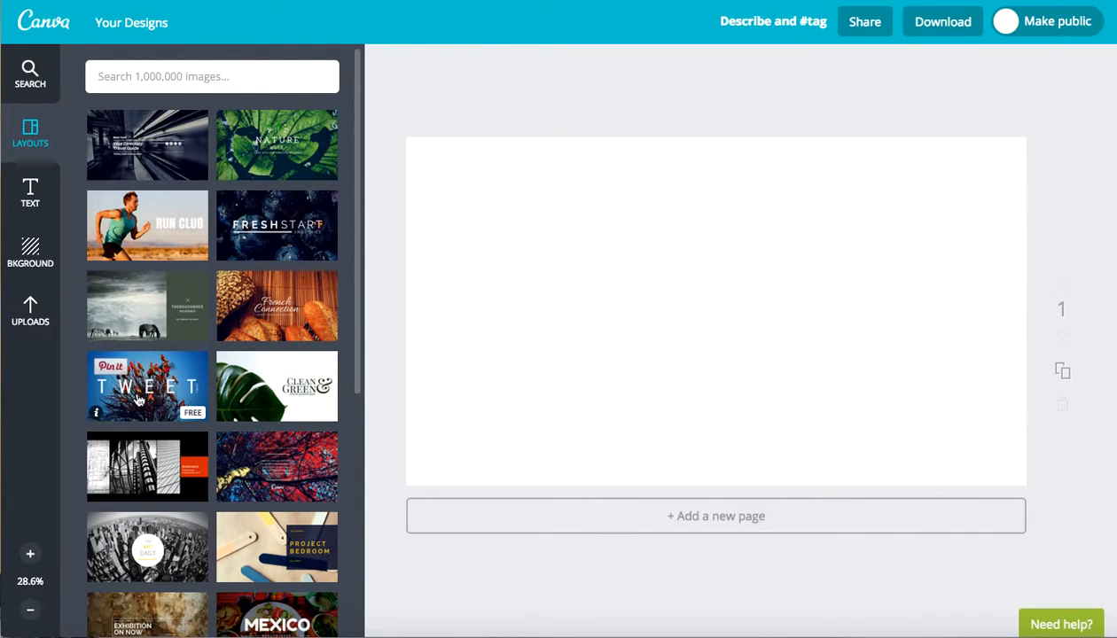
- Apply the free TWEET birds-on-tree layout, select its title, and open Download
{"action": "left_click", "coordinate": [147, 386]}
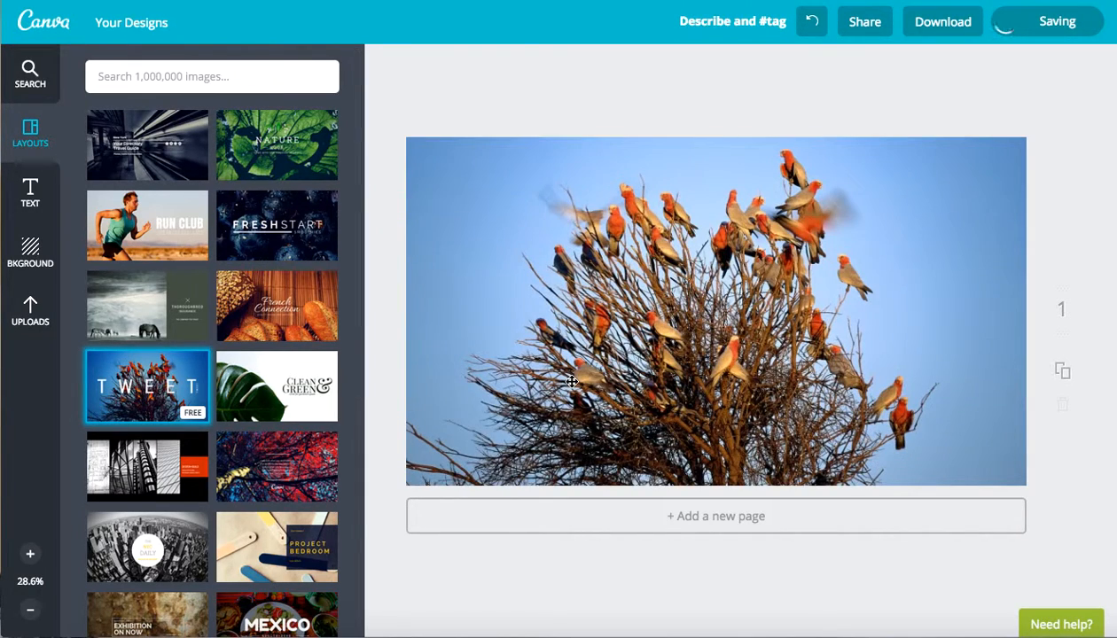
{"action": "left_click", "coordinate": [146, 385]}
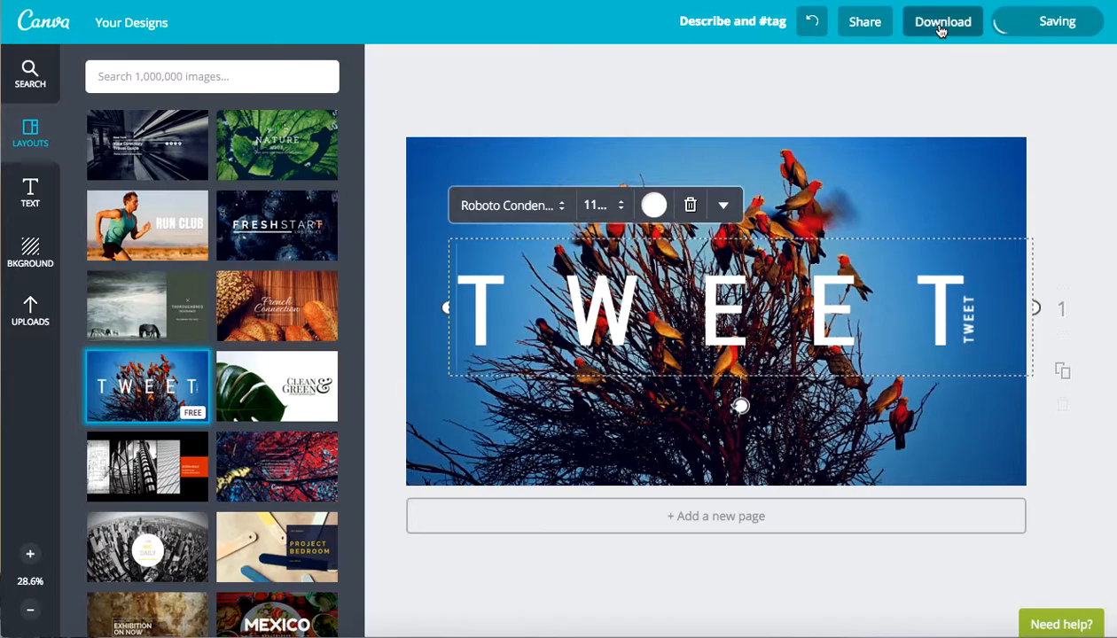
{"action": "left_click", "coordinate": [941, 21]}
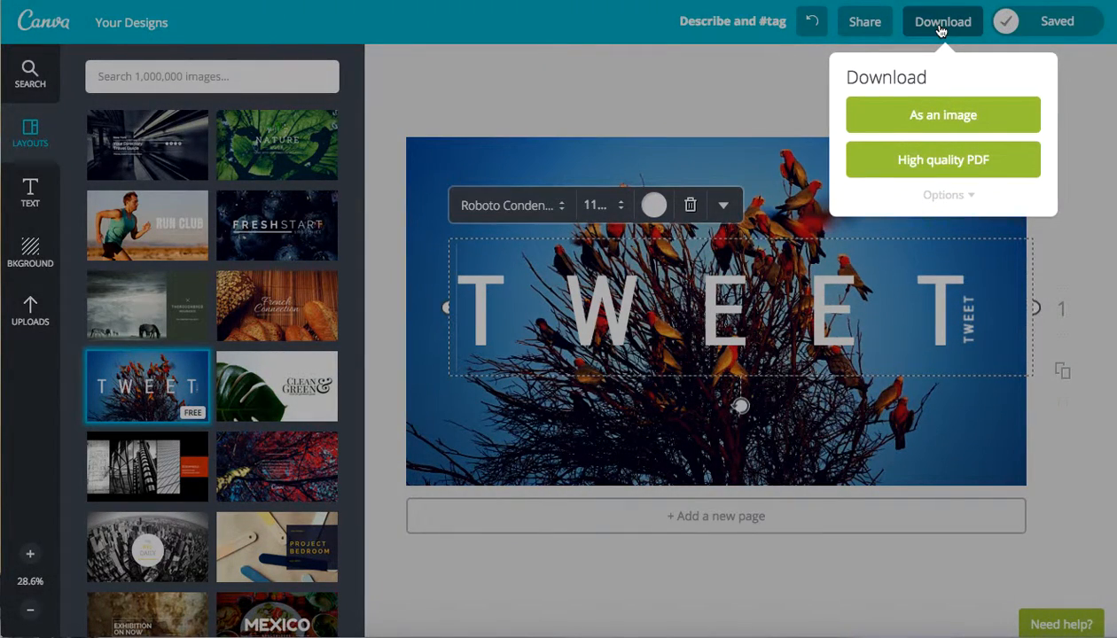